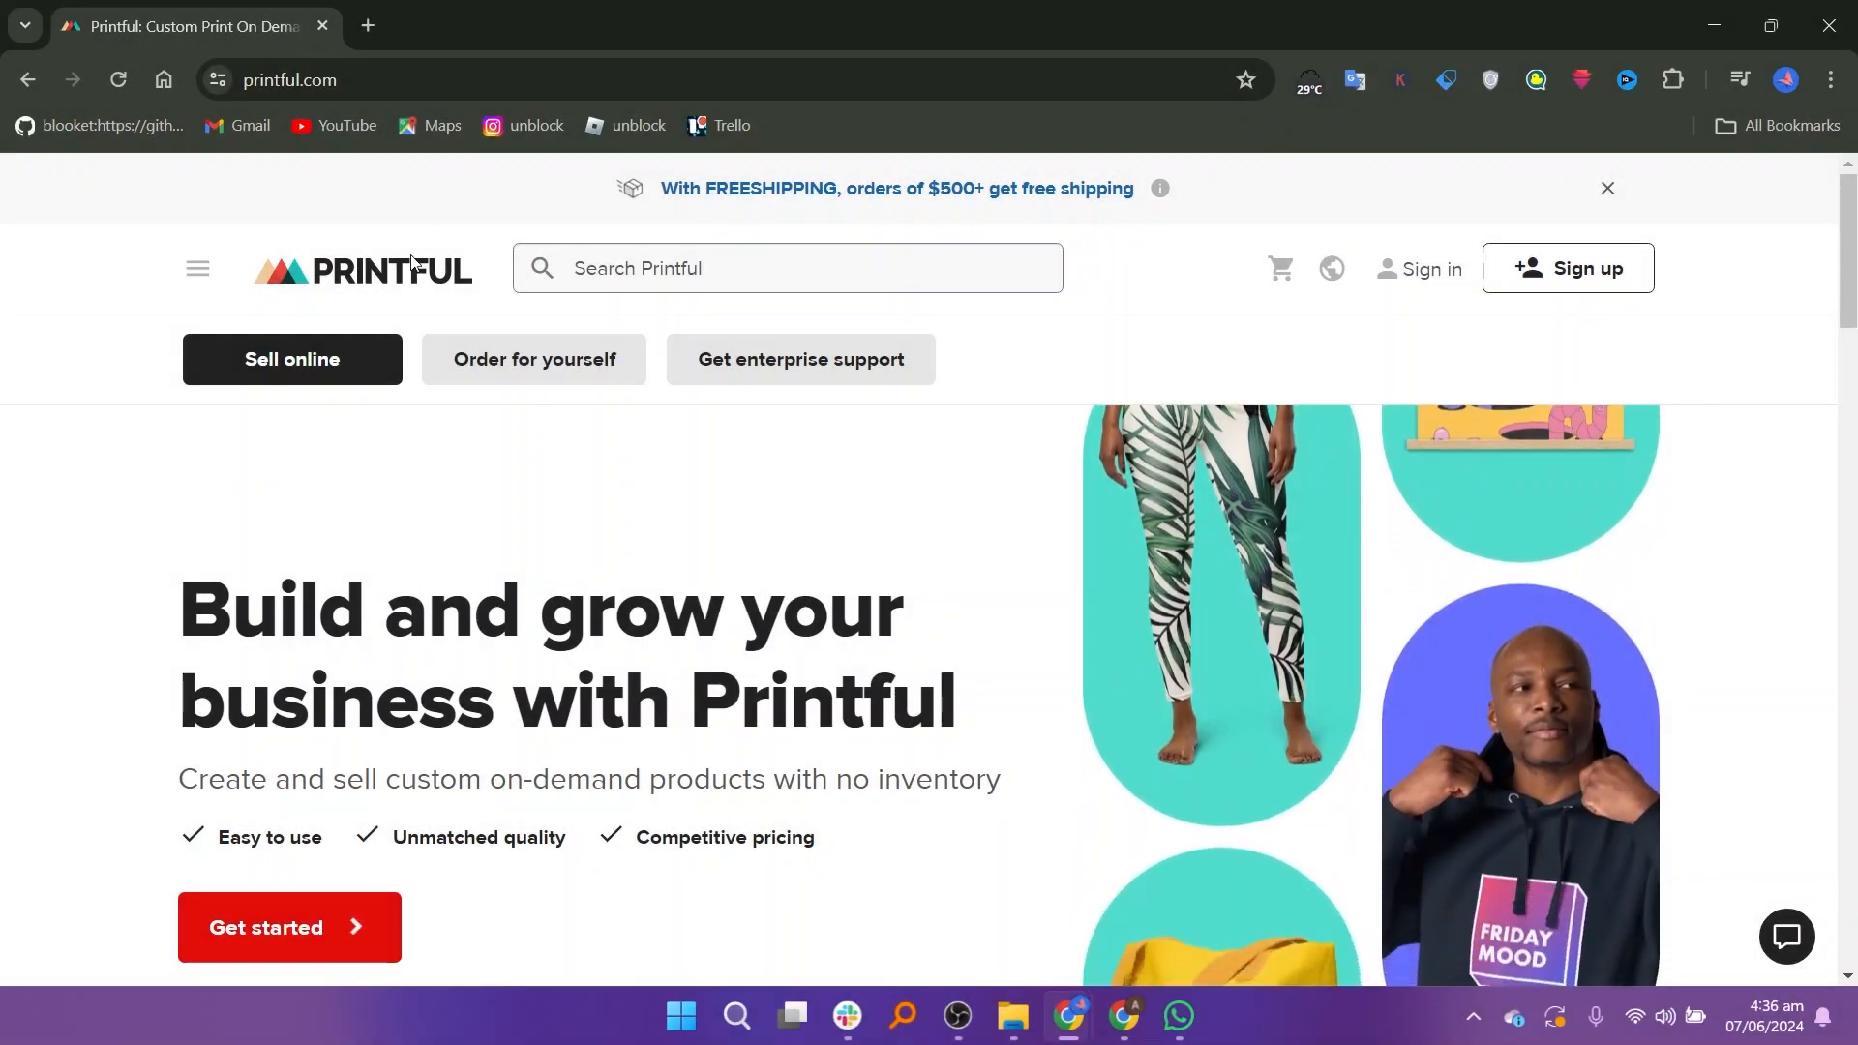
# Start account creation from the homepage's red Get started button
pyautogui.scroll(-3)
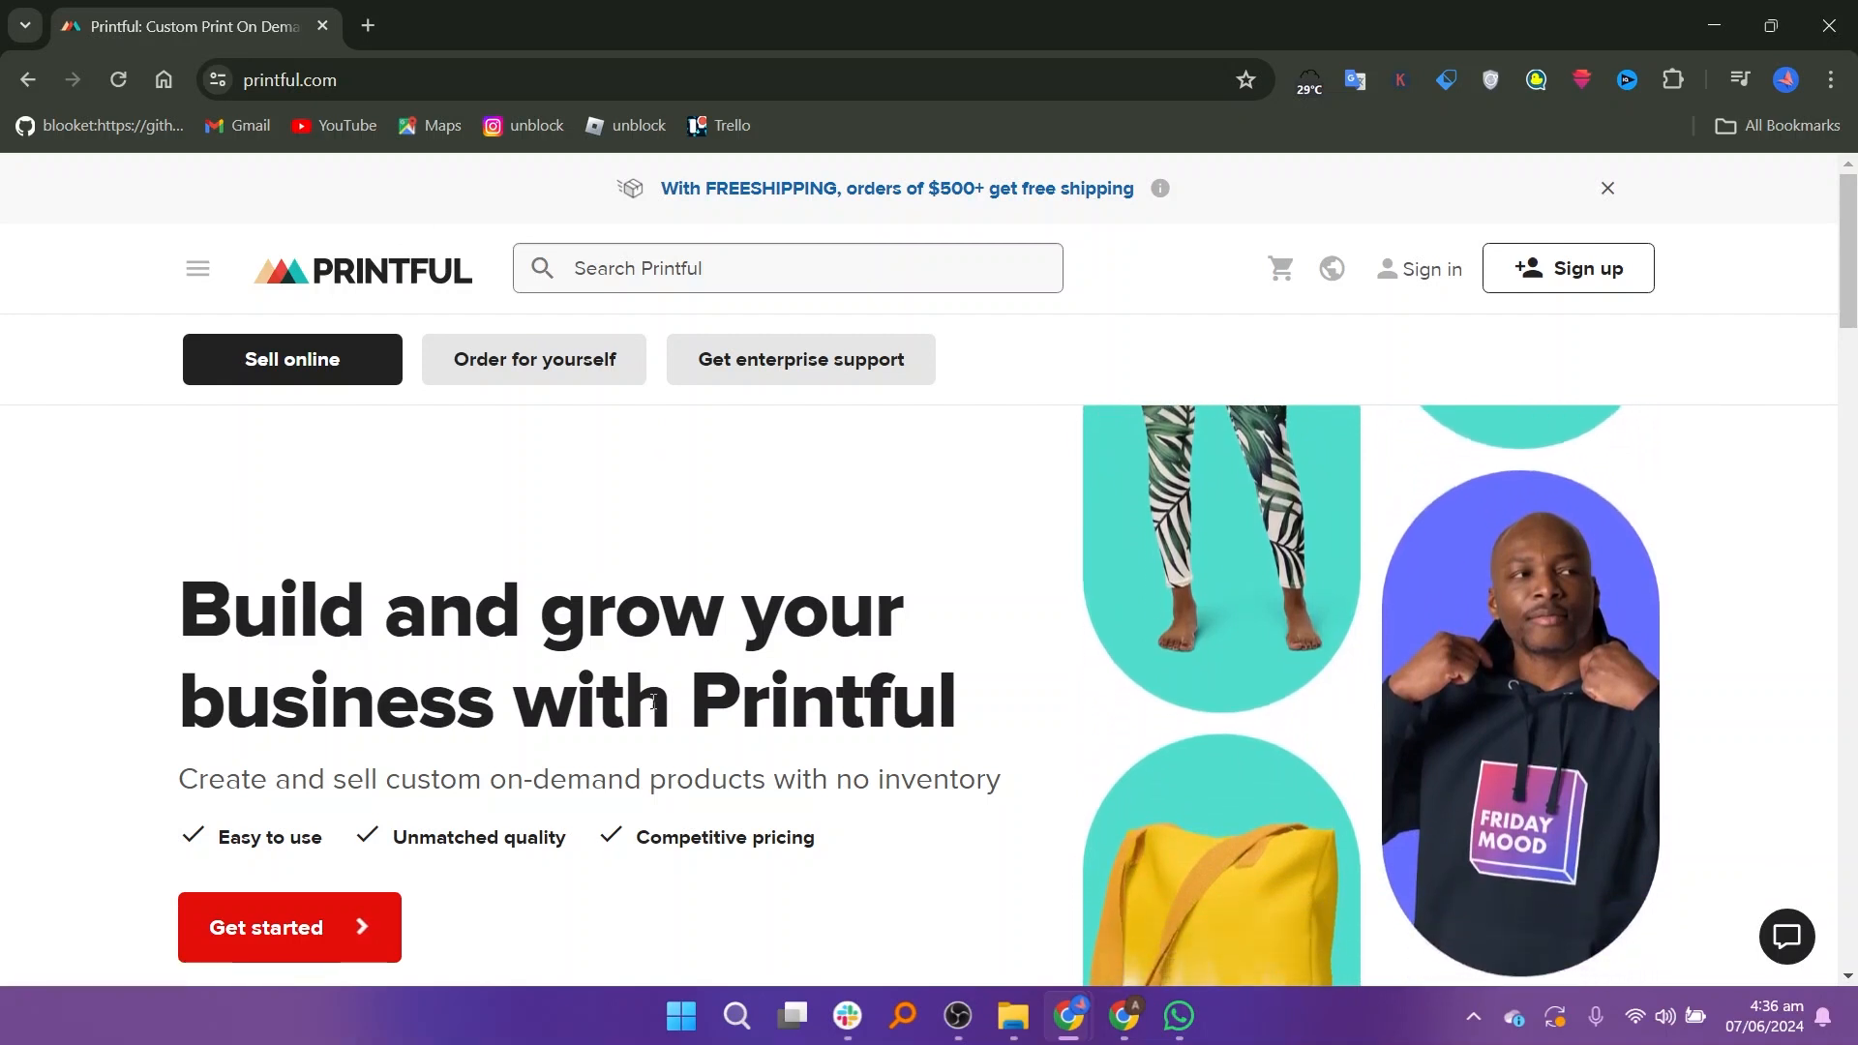
pyautogui.click(288, 927)
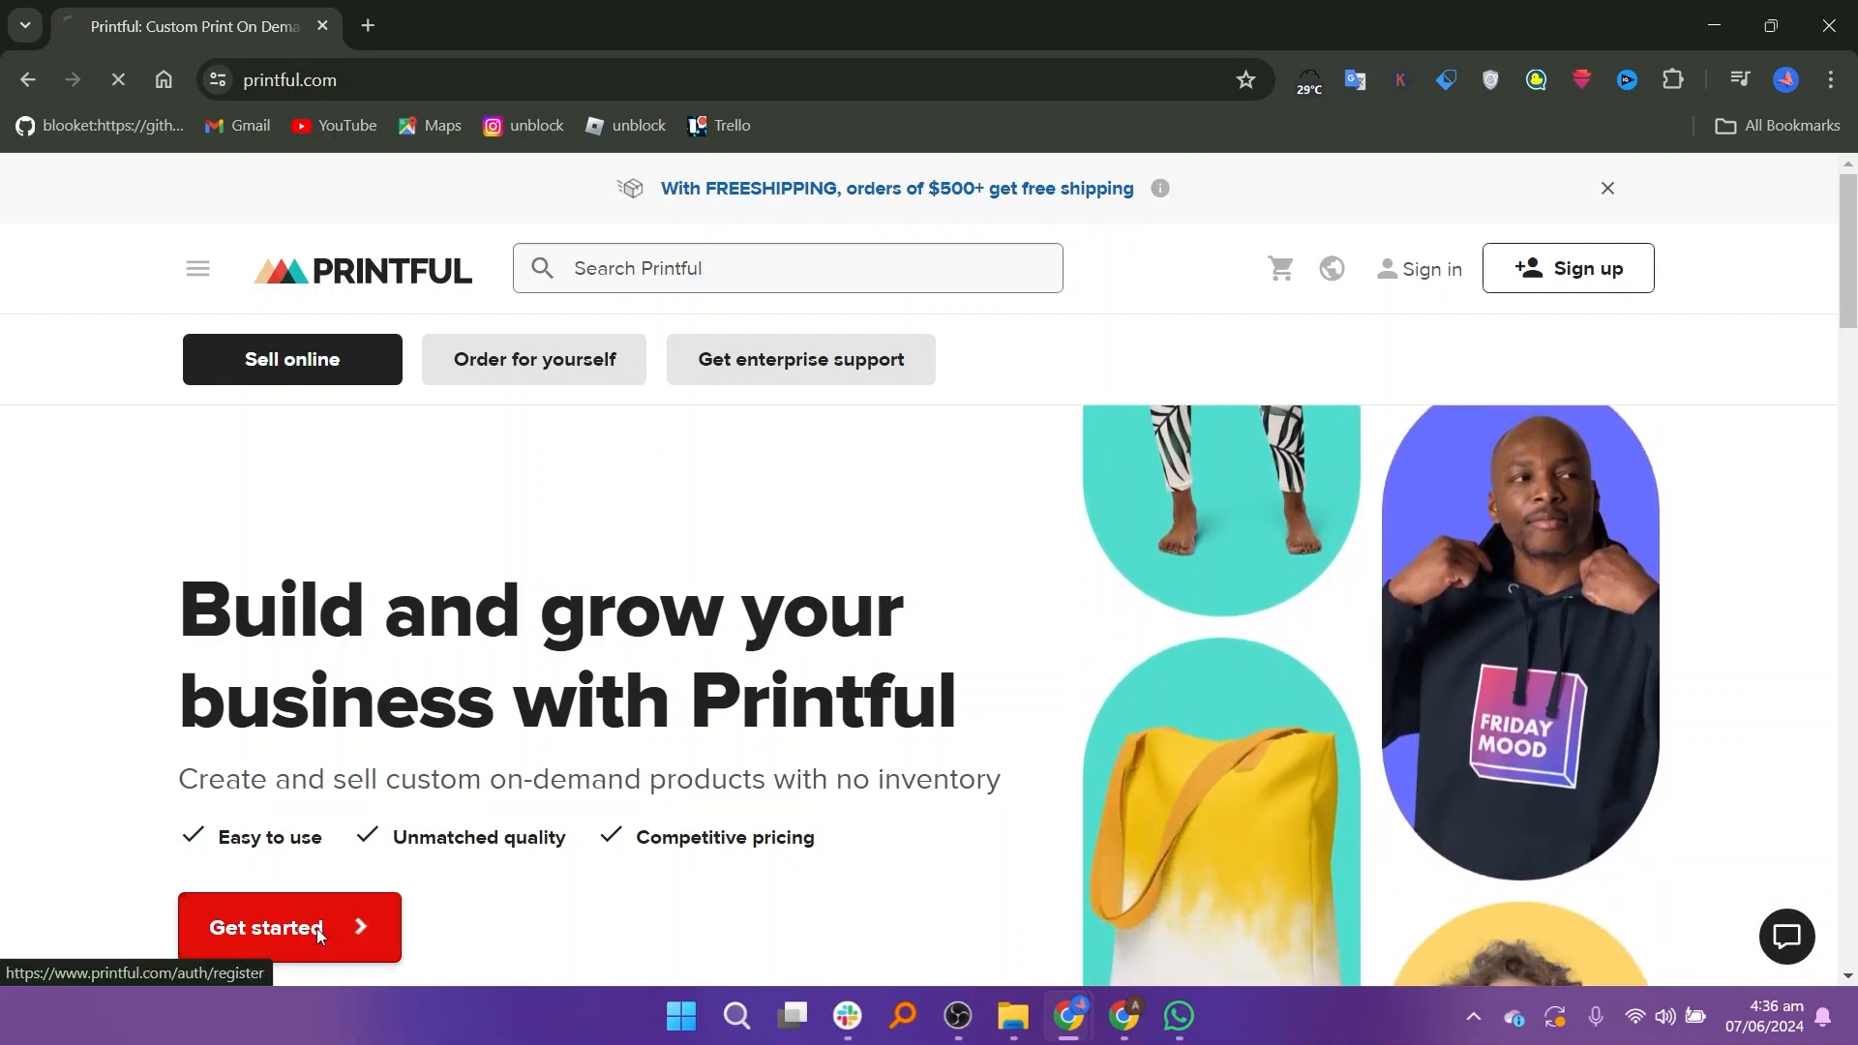
# Register via Google sign-up with the terms and privacy policy checkbox accepted
pyautogui.click(289, 927)
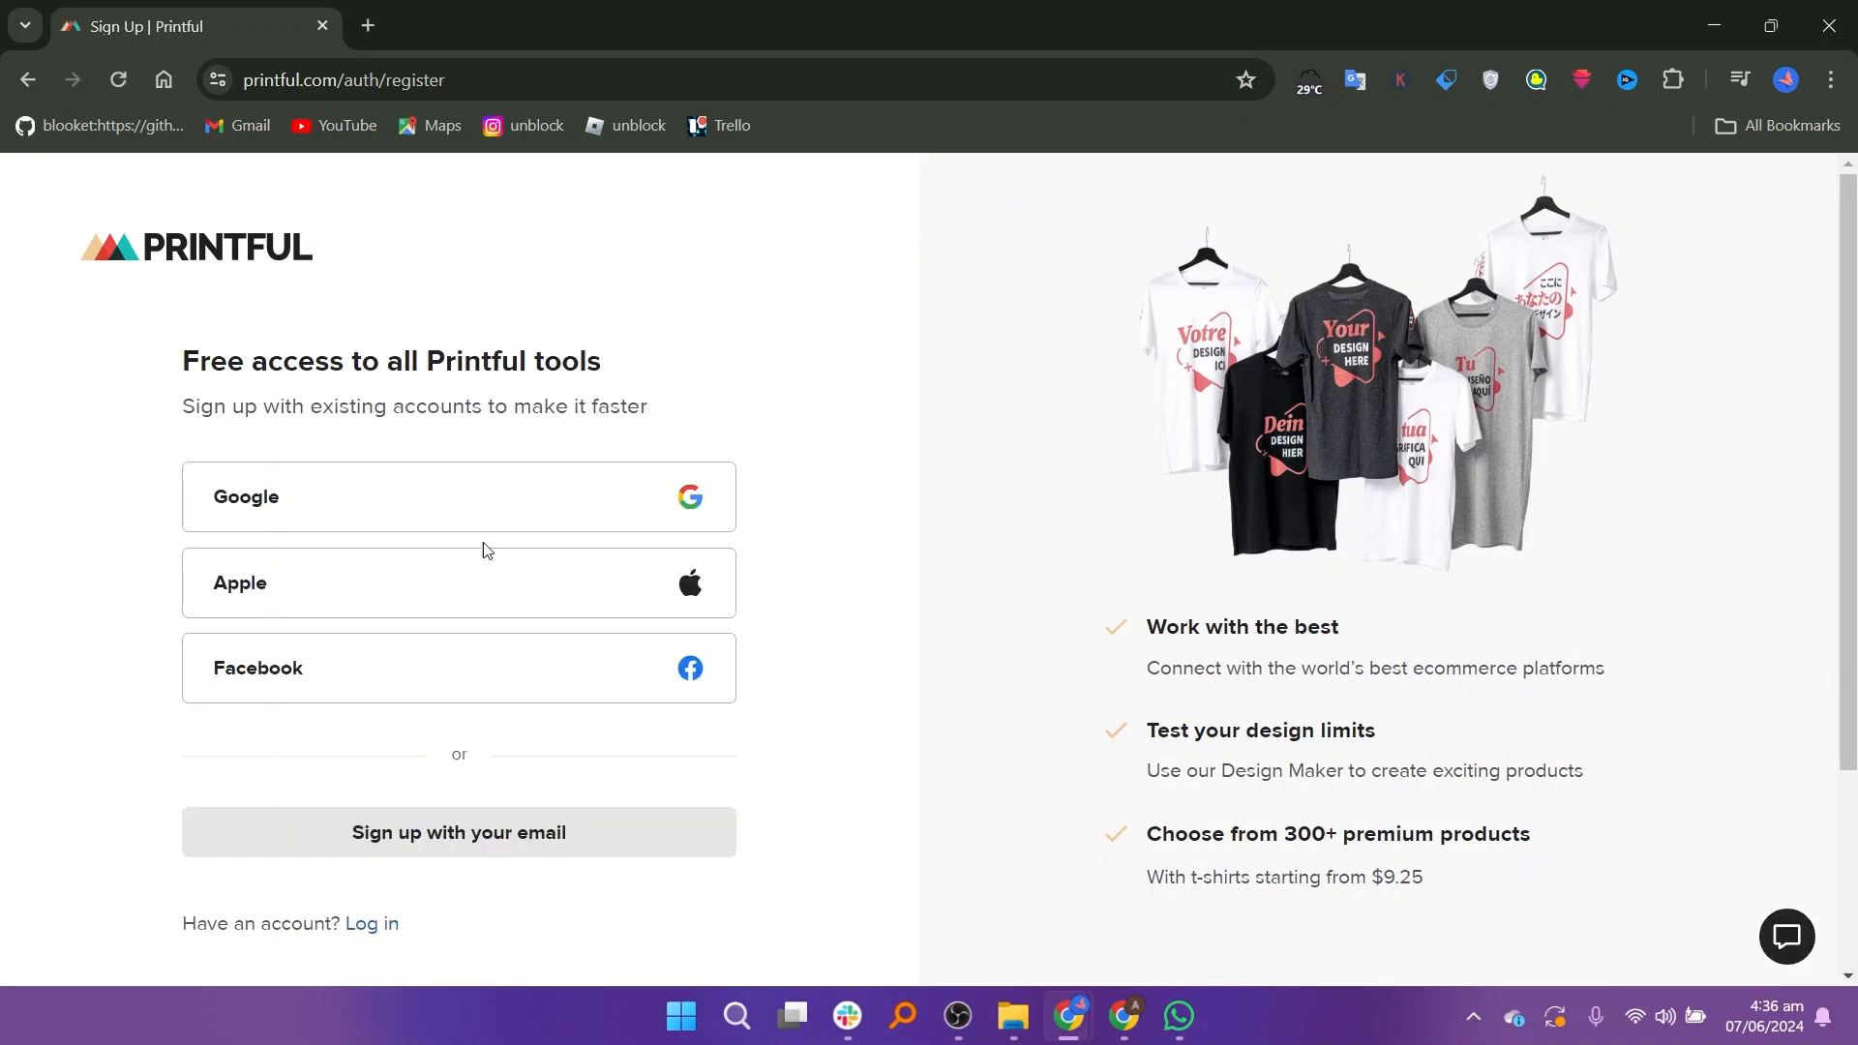
pyautogui.click(459, 497)
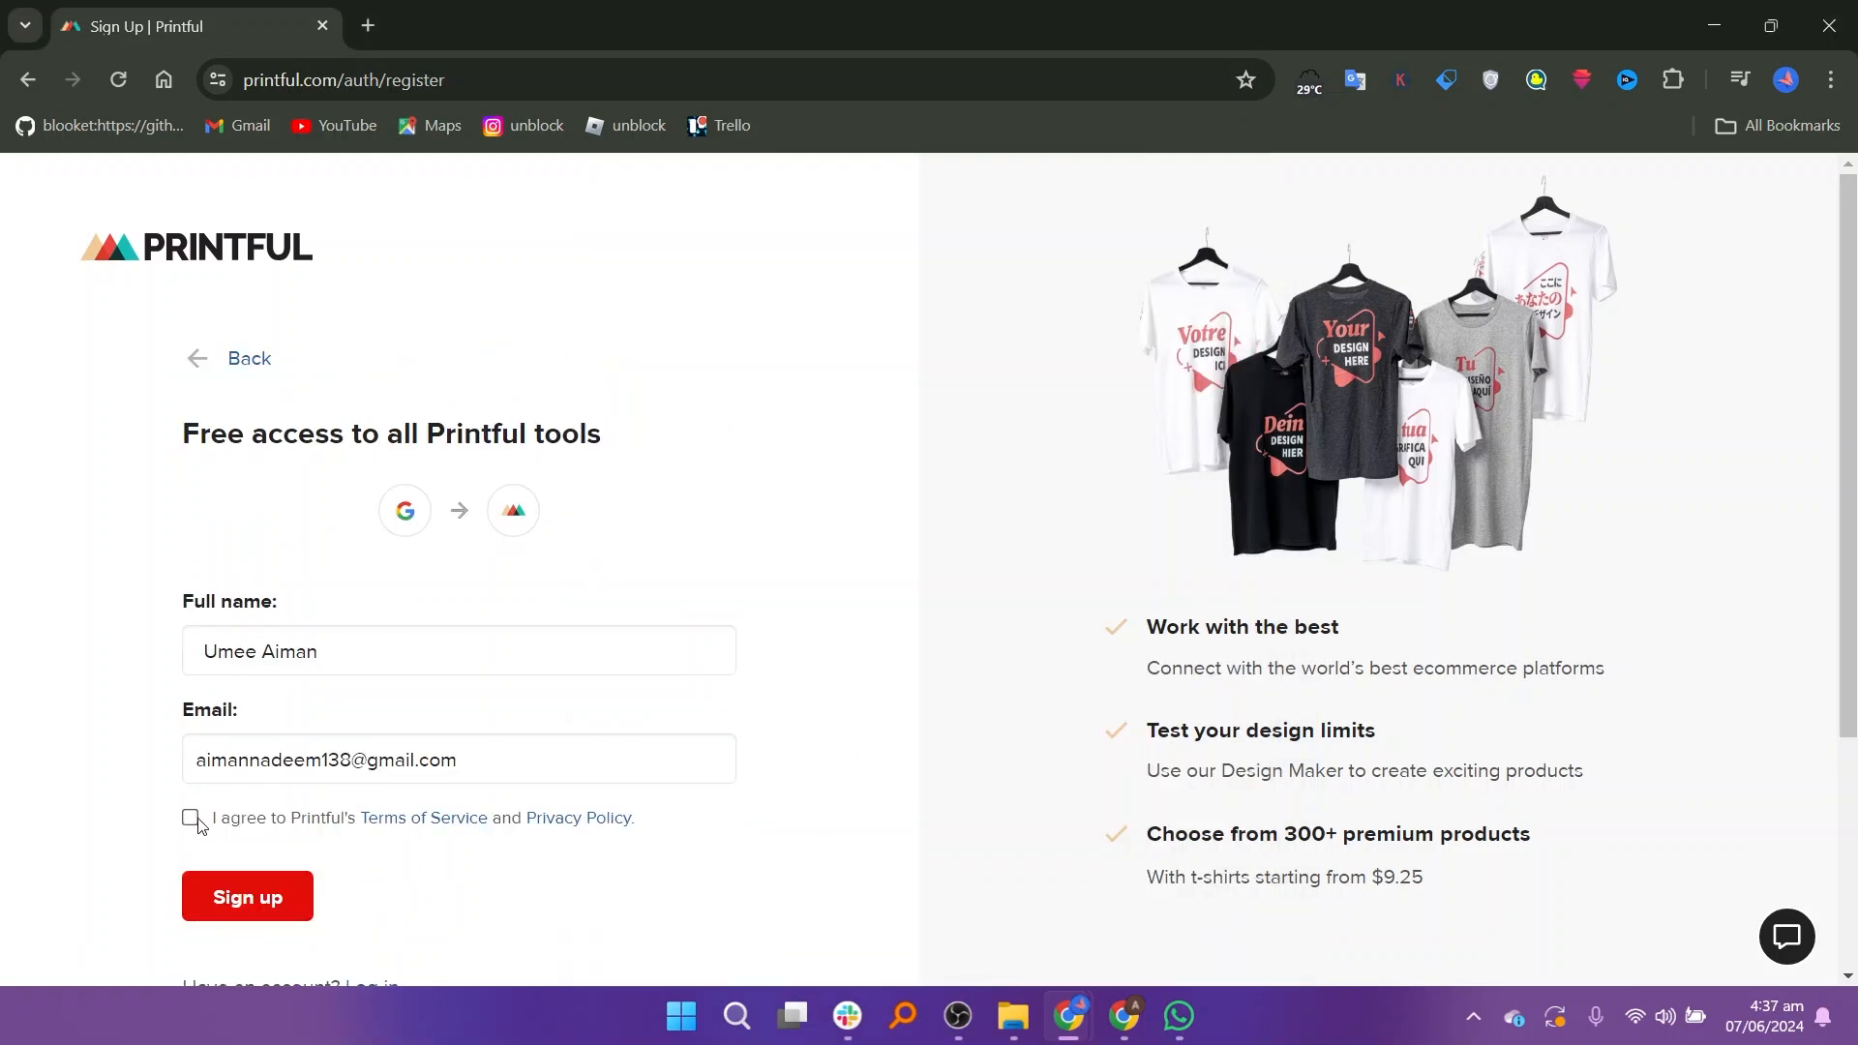
pyautogui.click(189, 816)
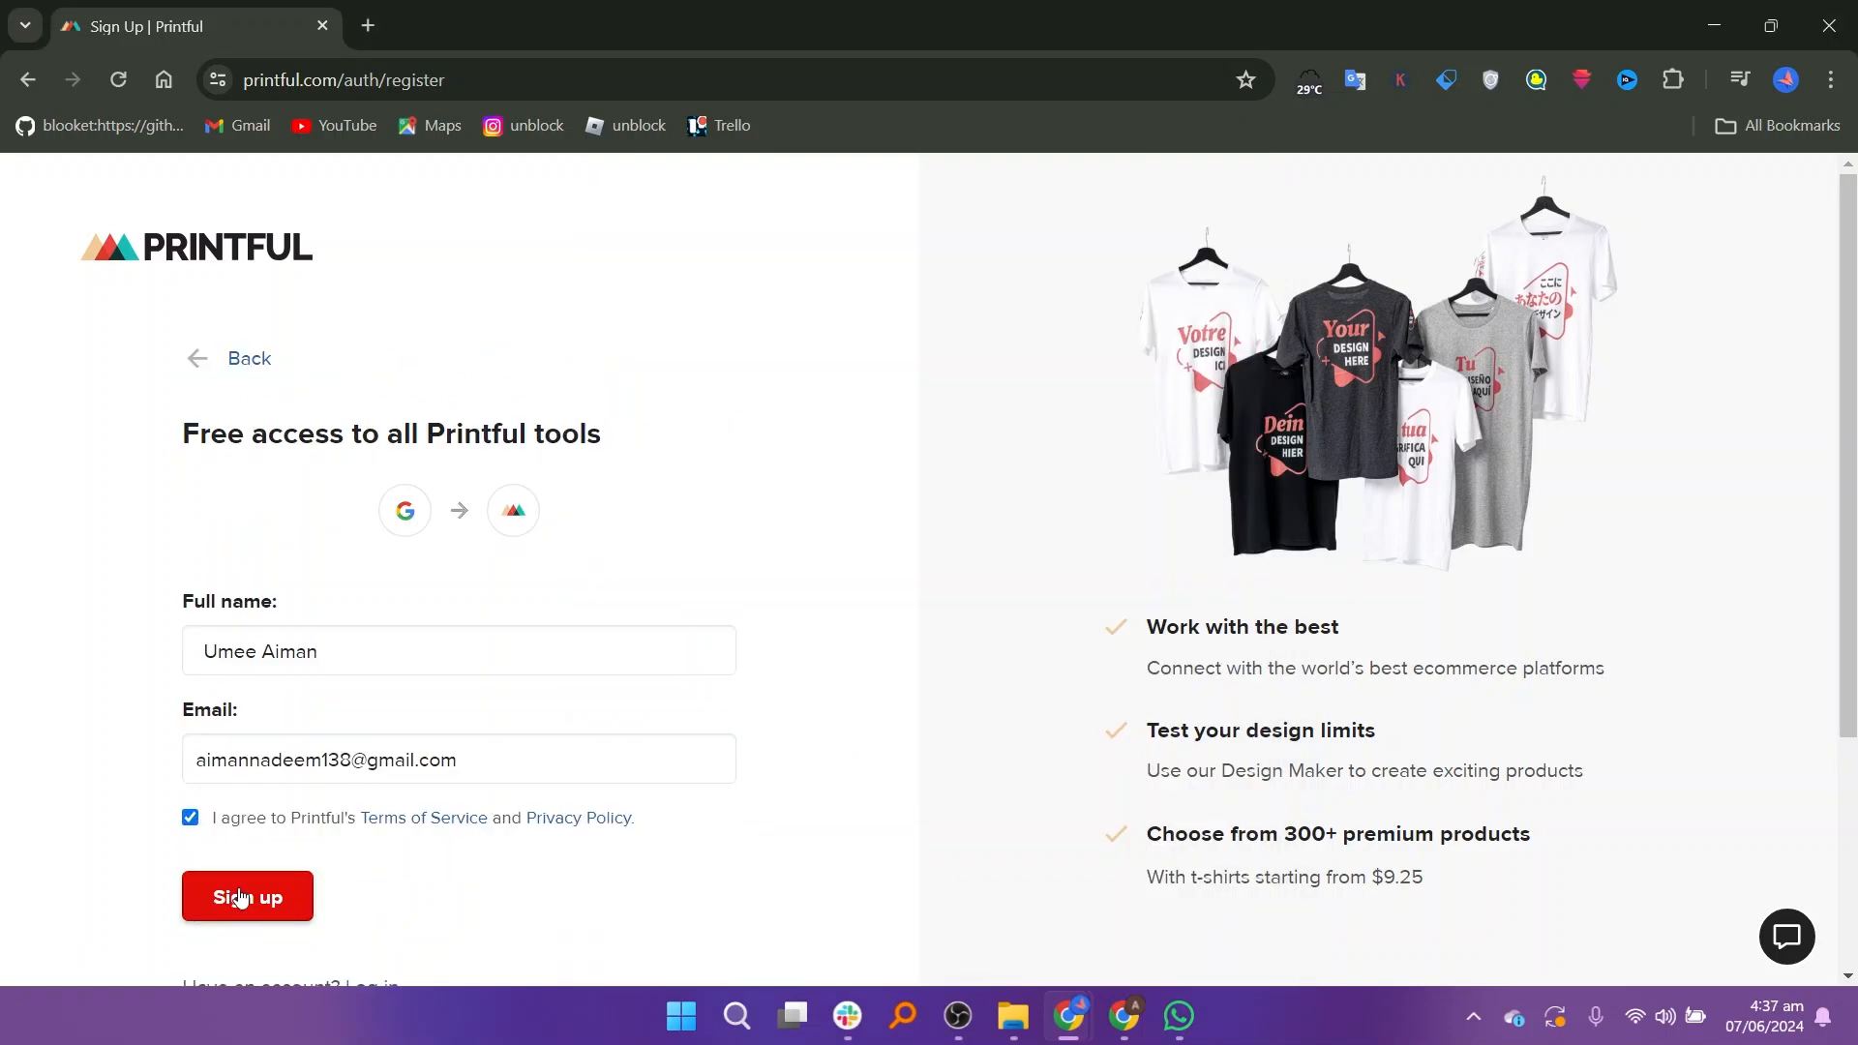
pyautogui.click(246, 896)
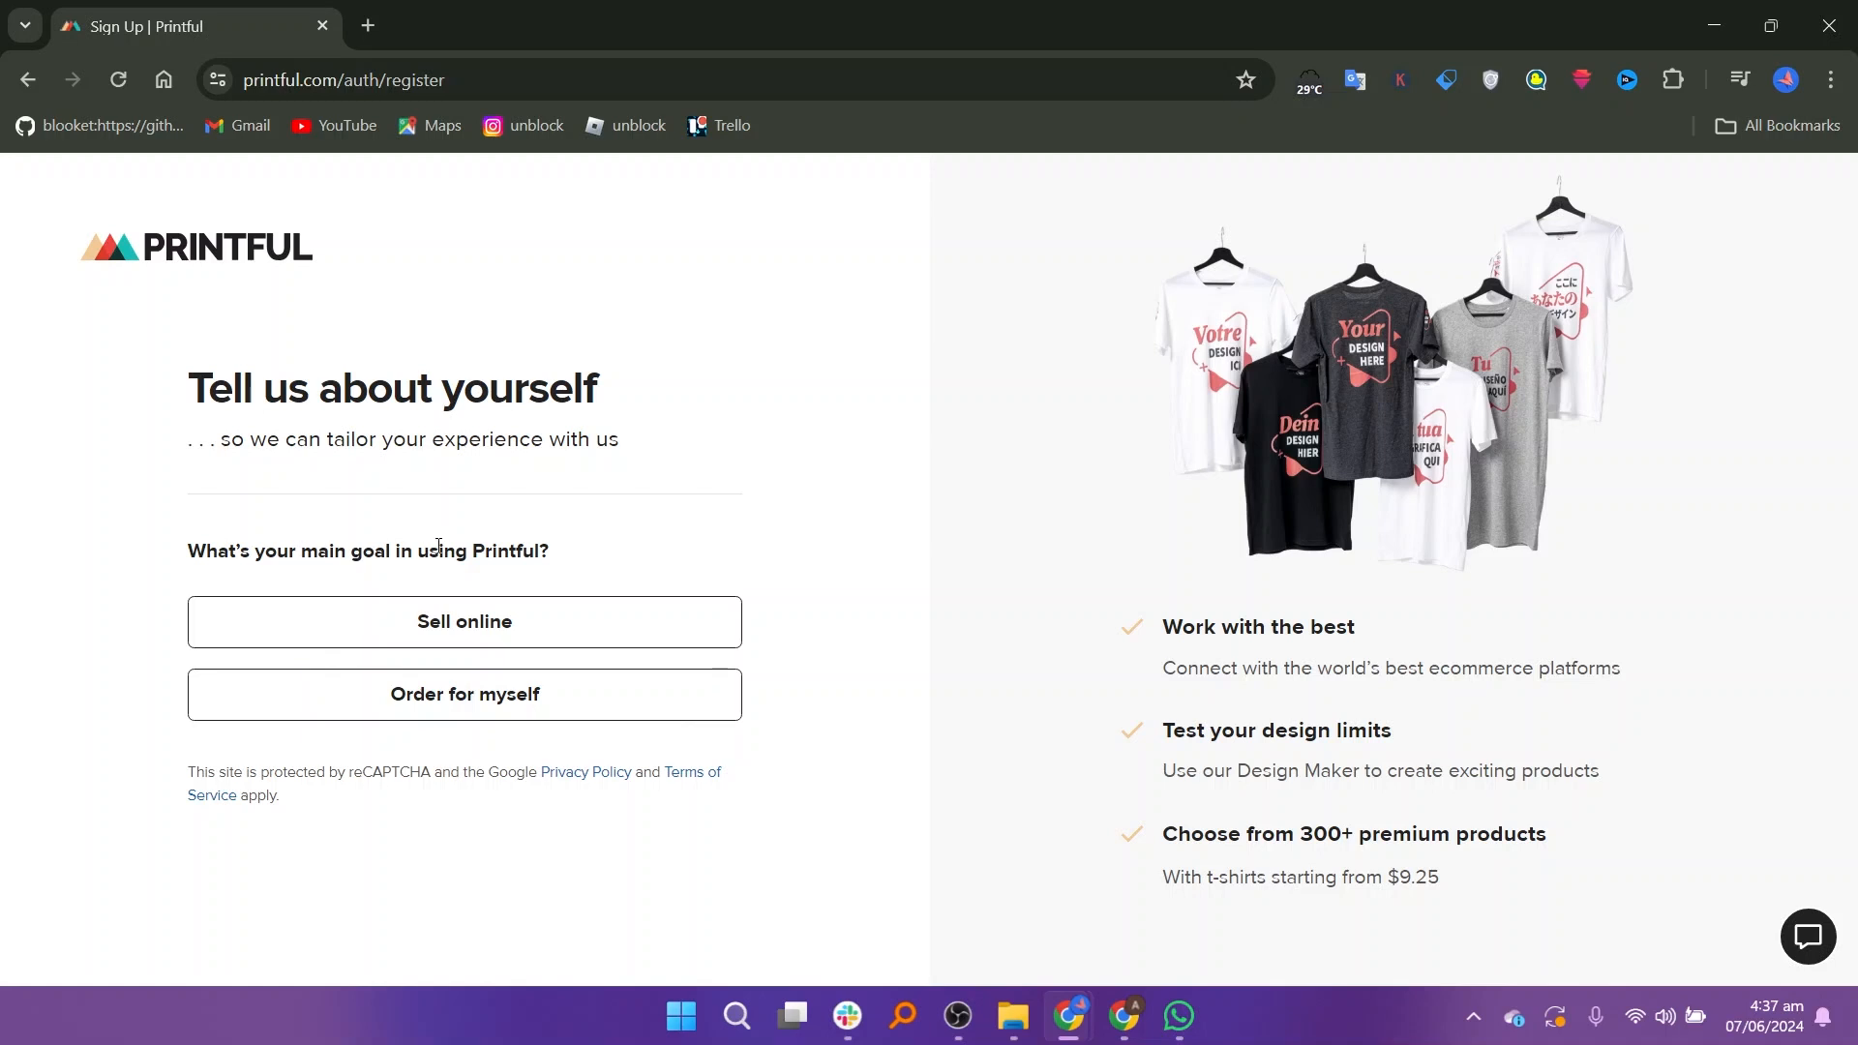
# Give Sell online as the main goal and pick a business description
pyautogui.click(463, 621)
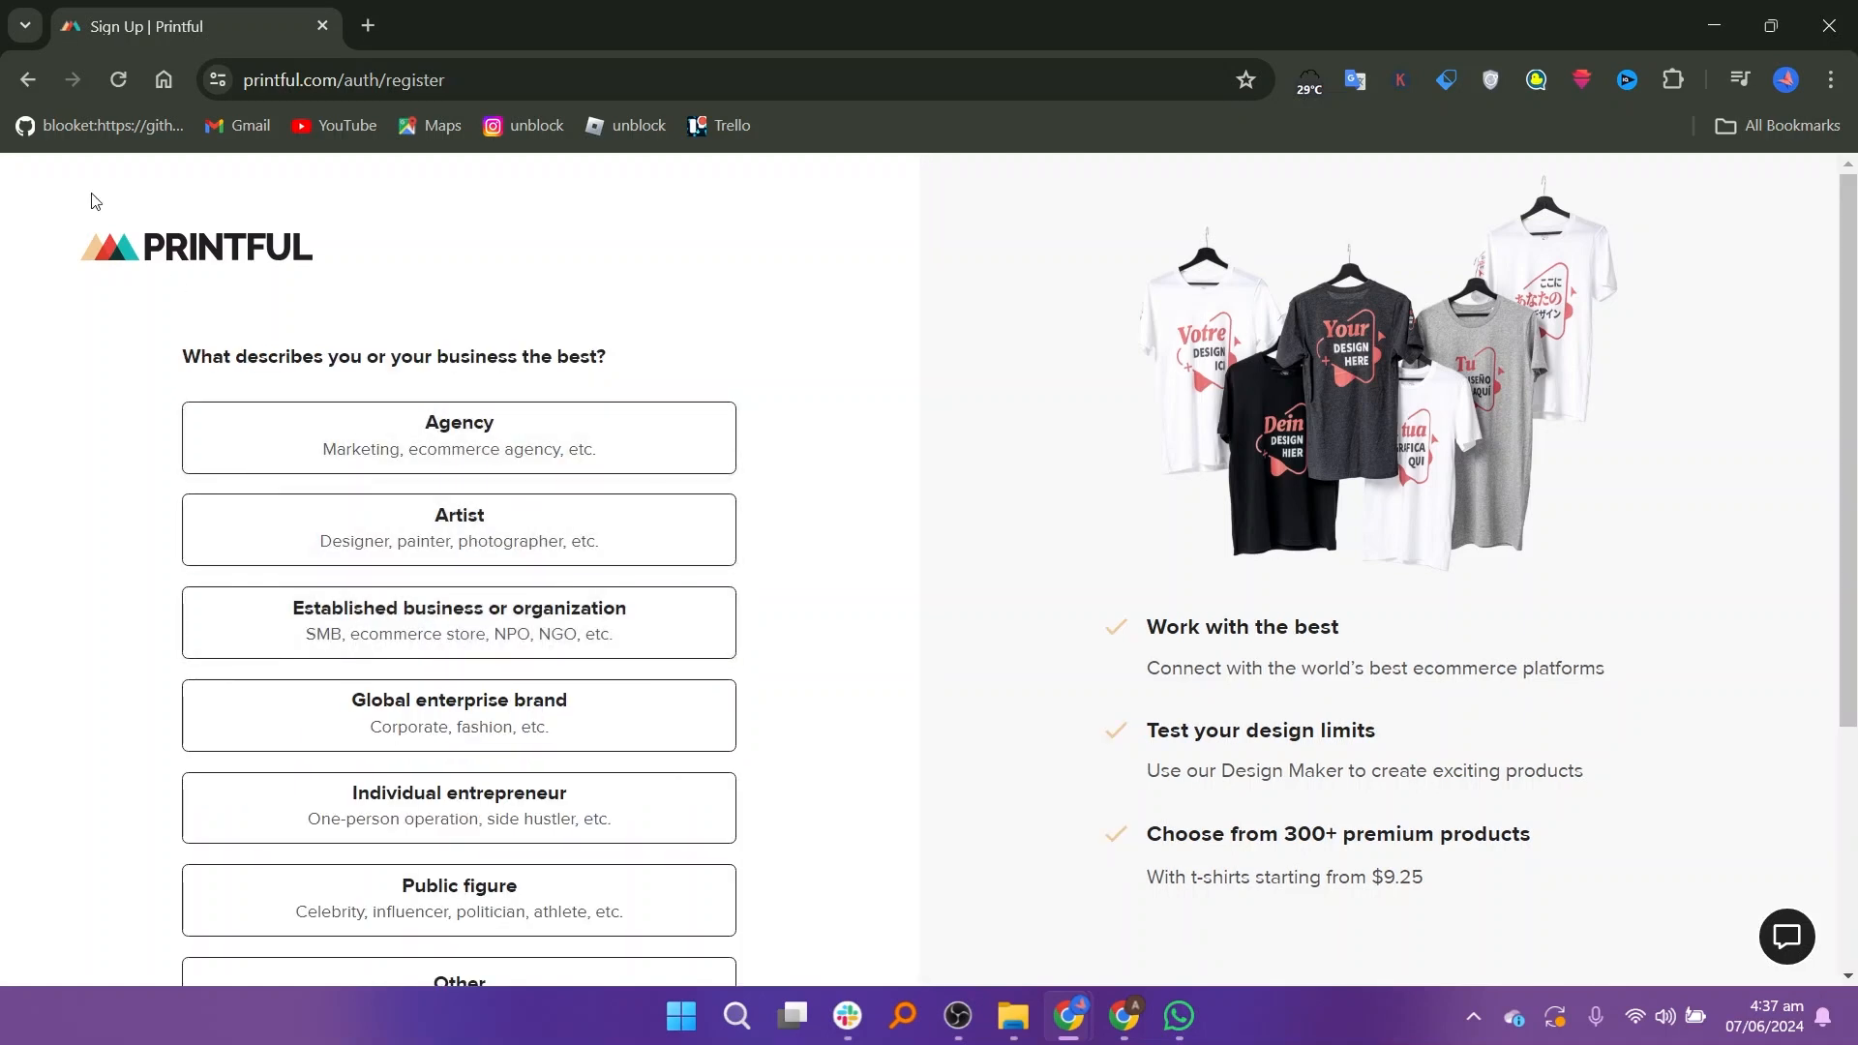
pyautogui.click(457, 435)
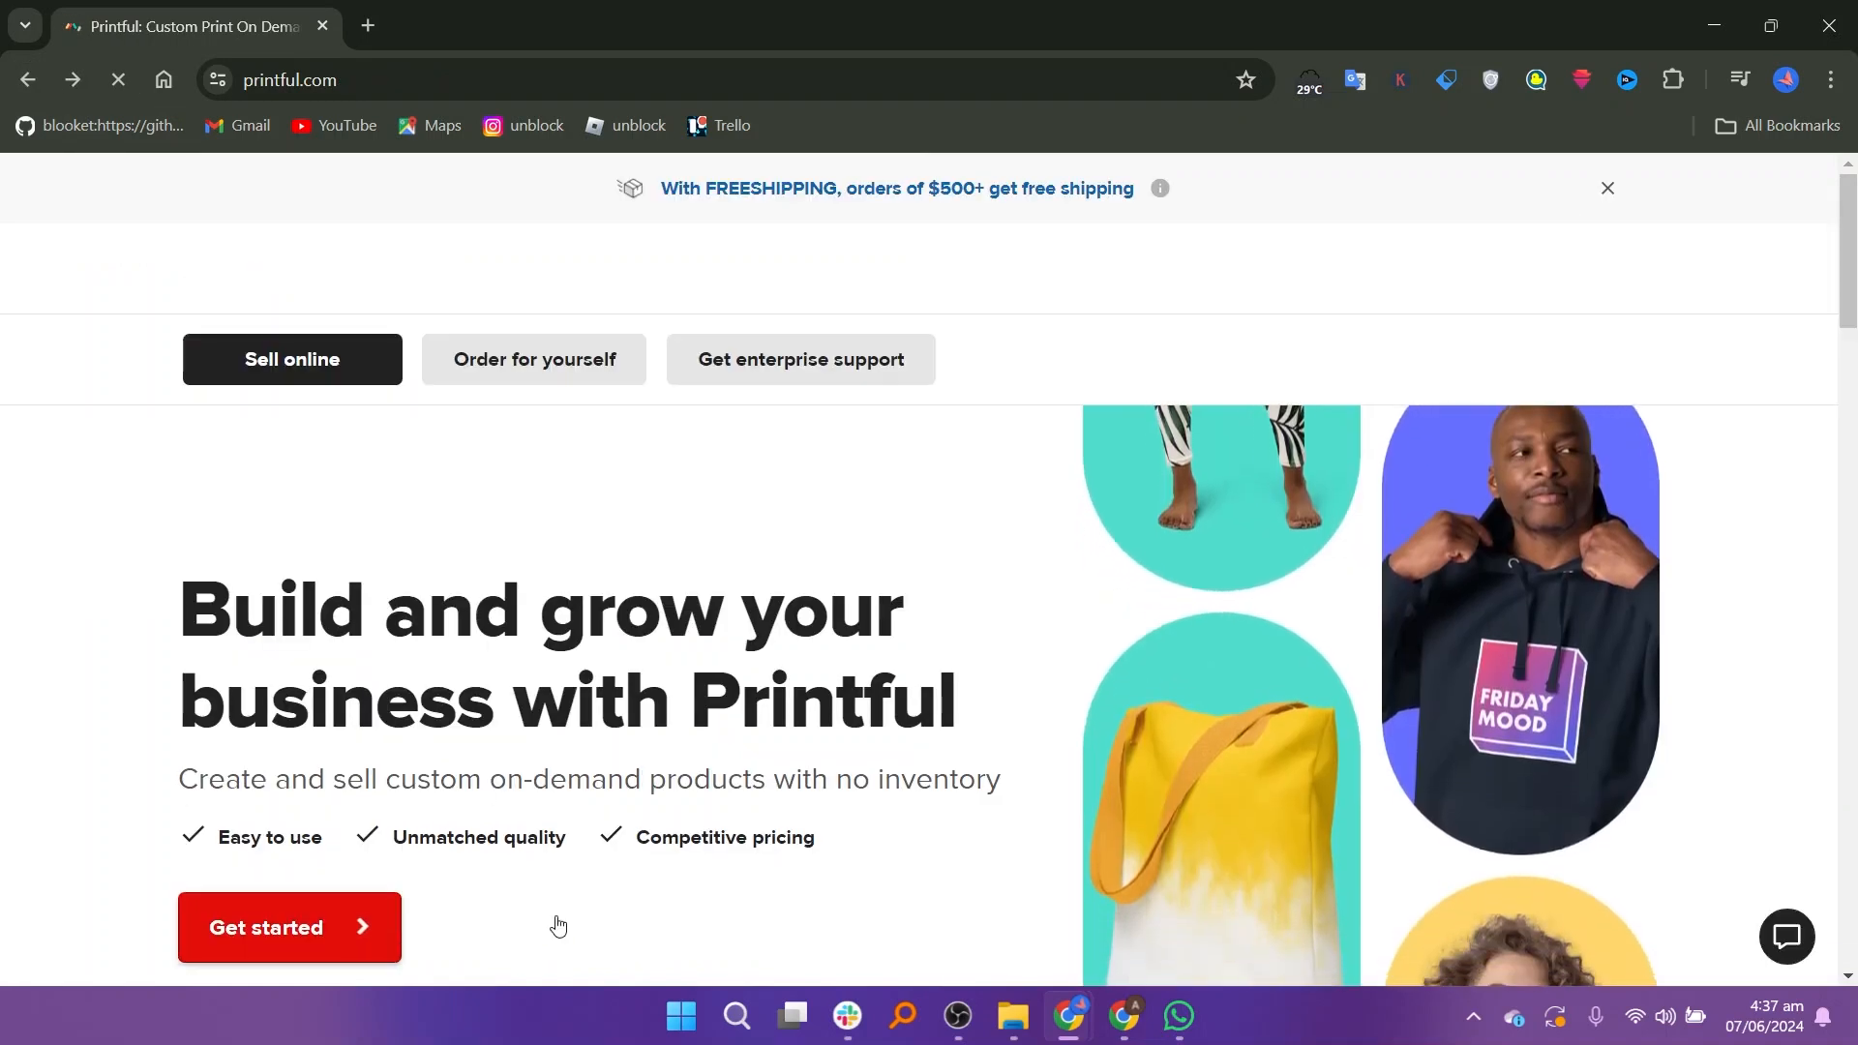
pyautogui.click(288, 927)
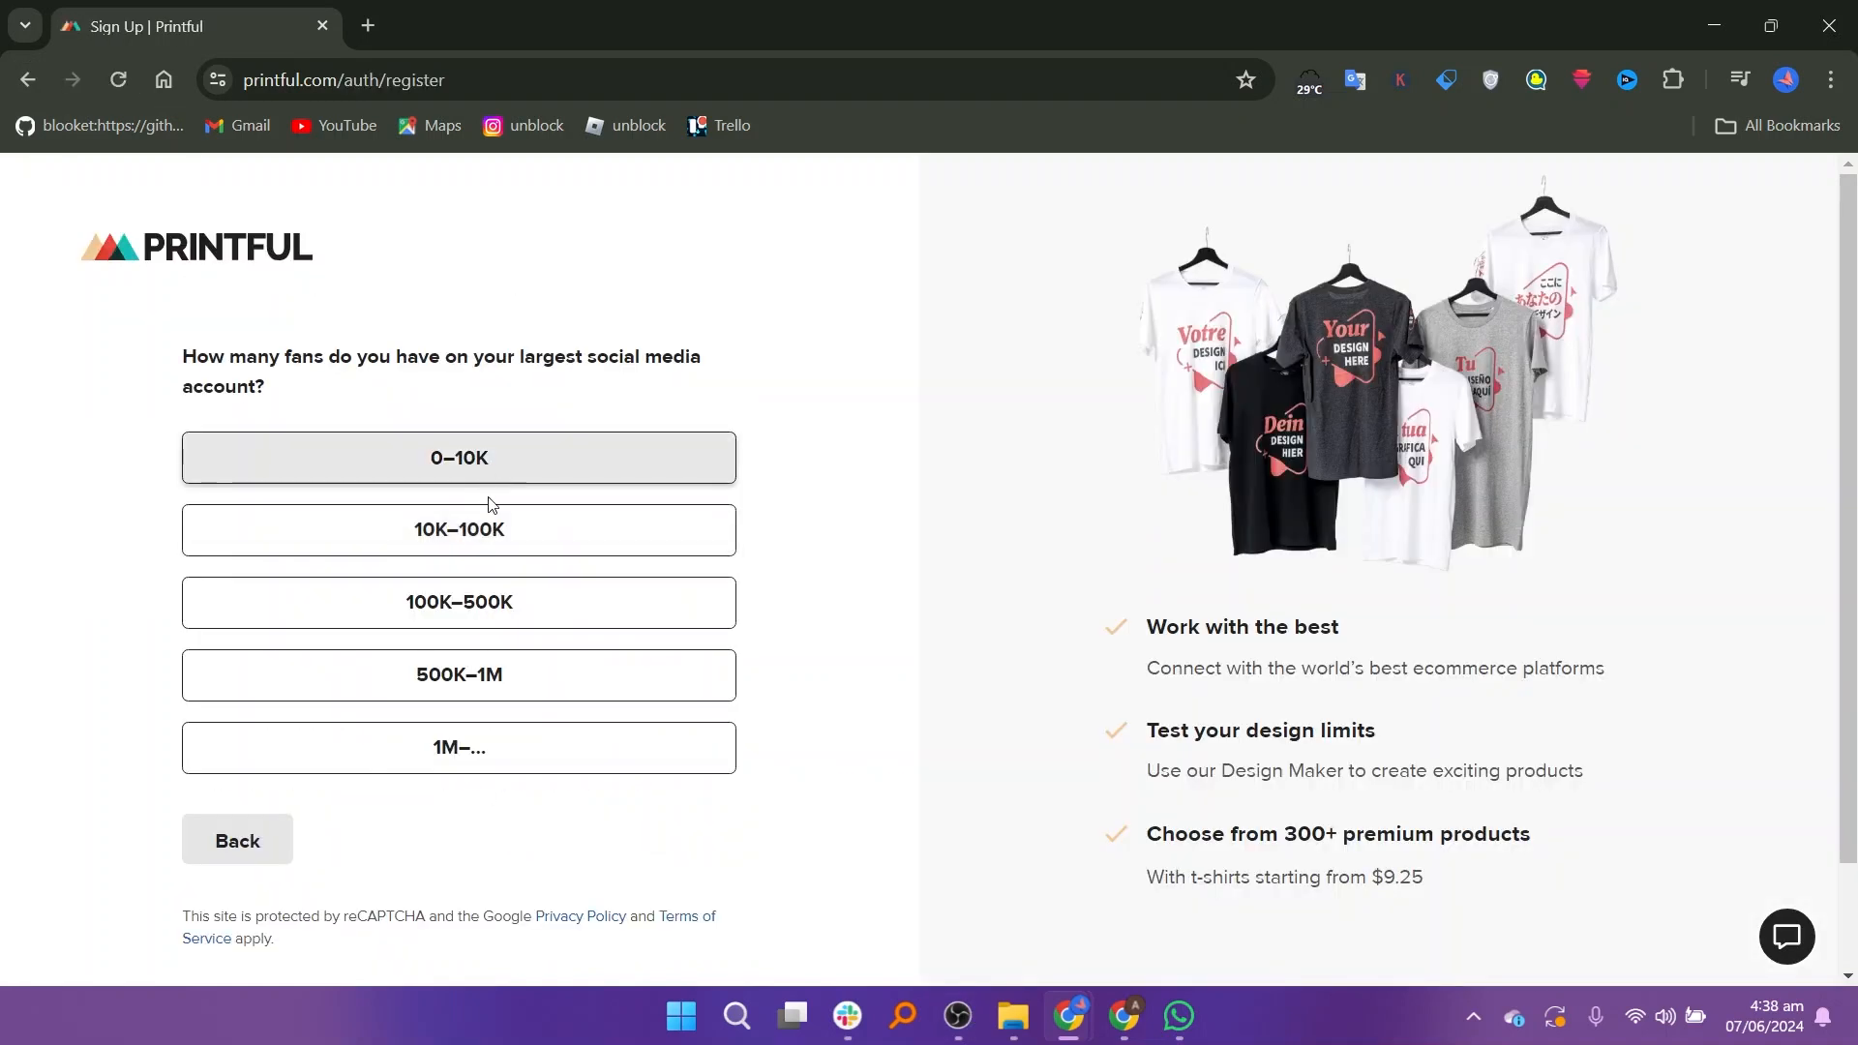
# Report 0–10K social media fans and 0–50 monthly ecommerce orders
pyautogui.click(459, 458)
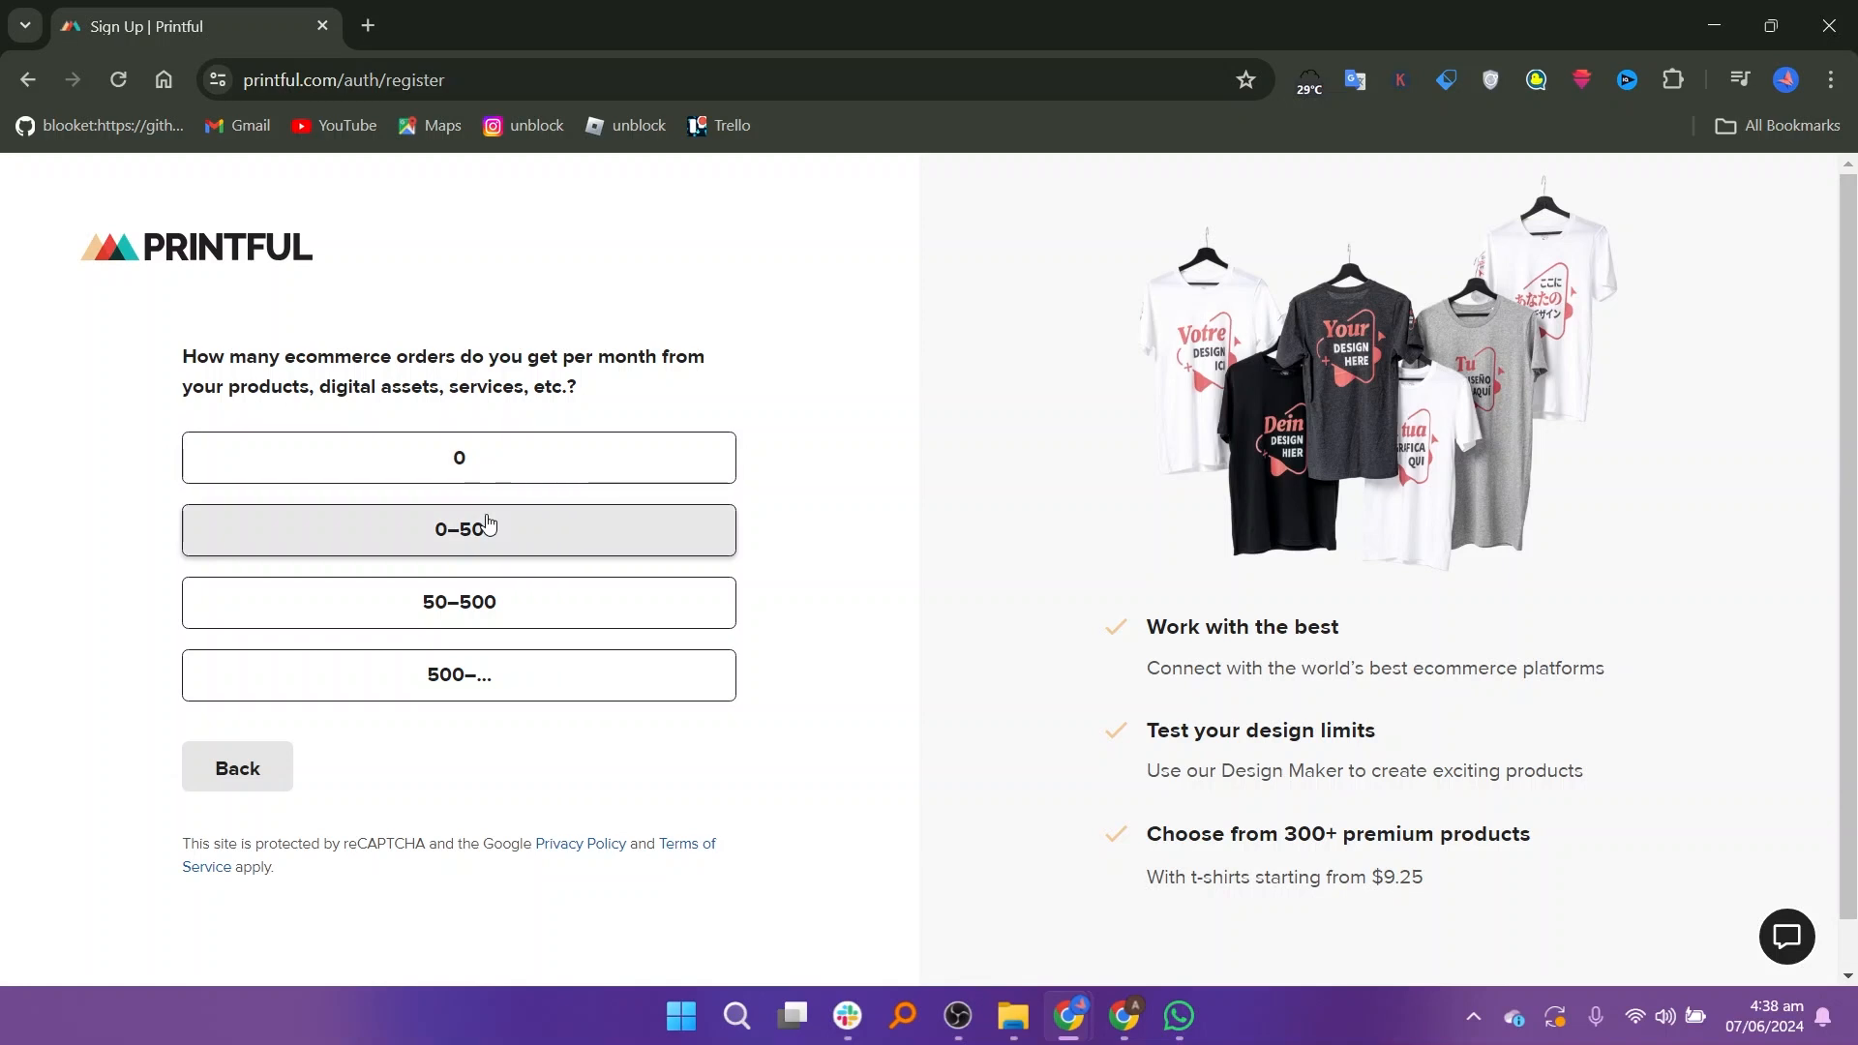
pyautogui.click(456, 528)
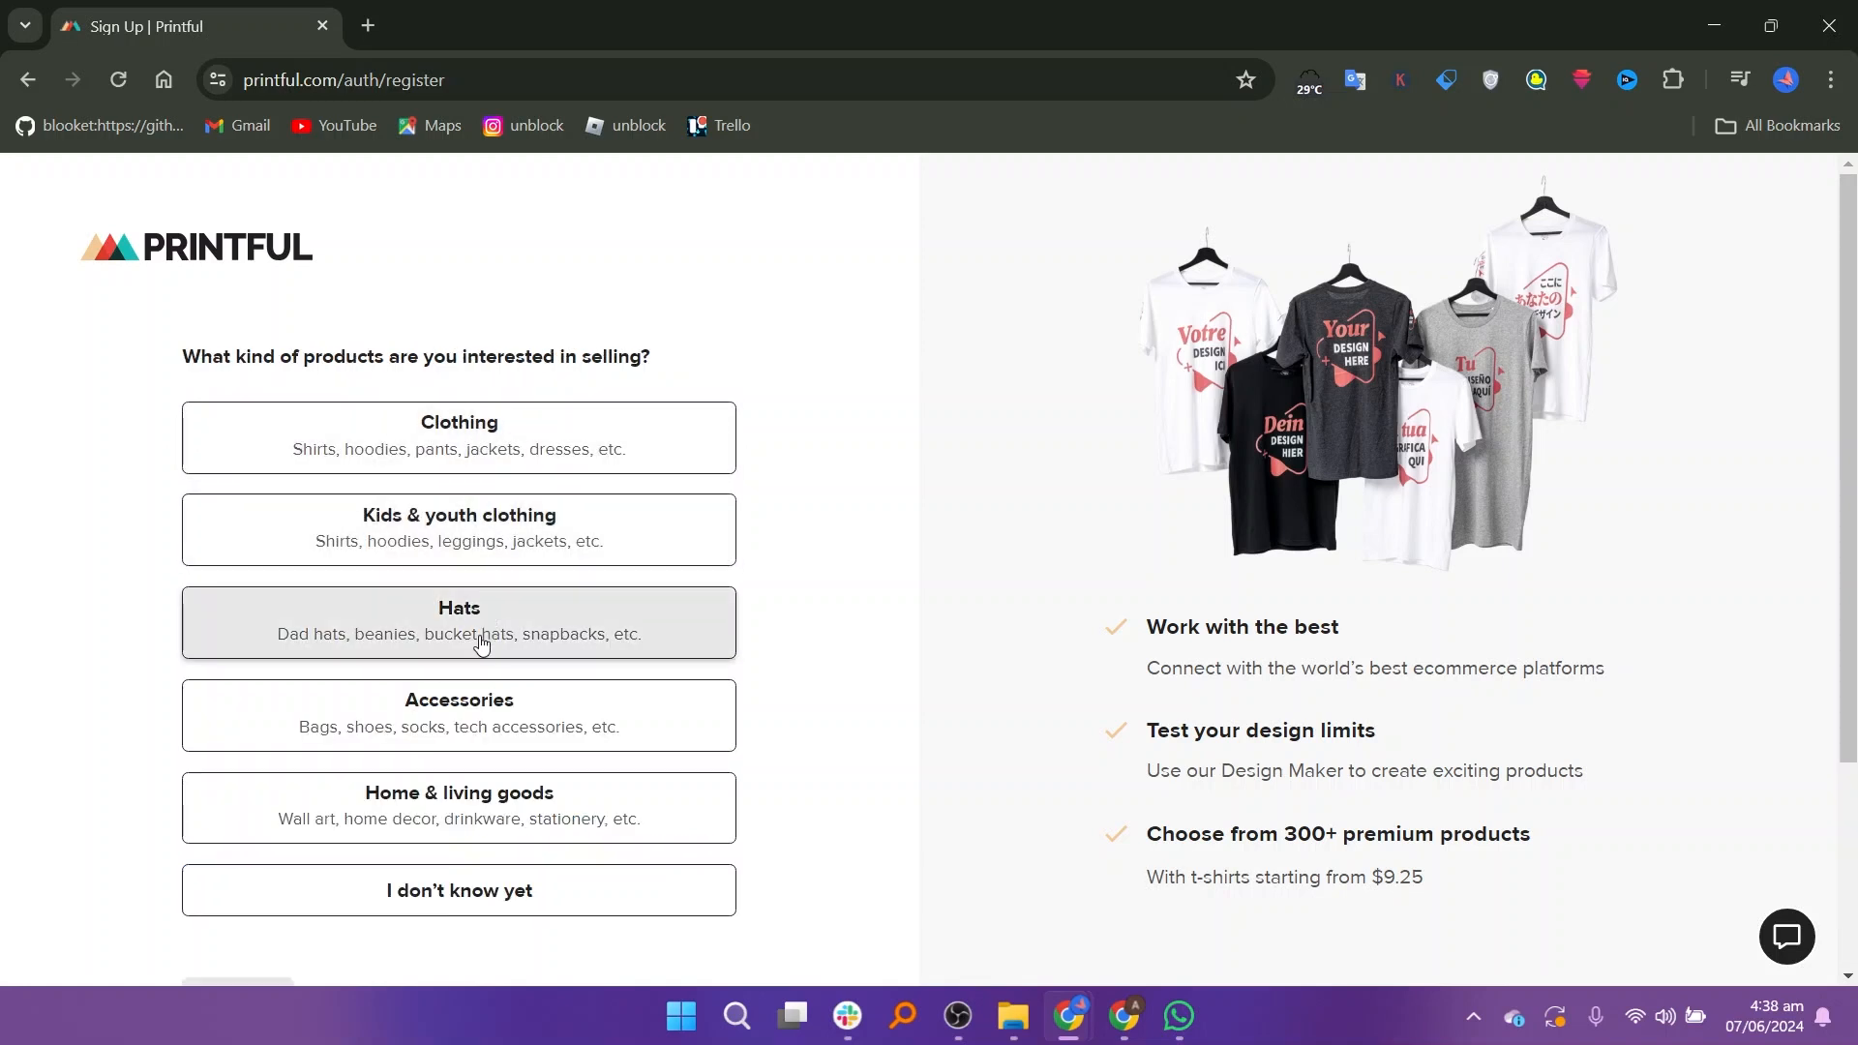
# Choose Clothing as the kind of products to sell
pyautogui.click(458, 438)
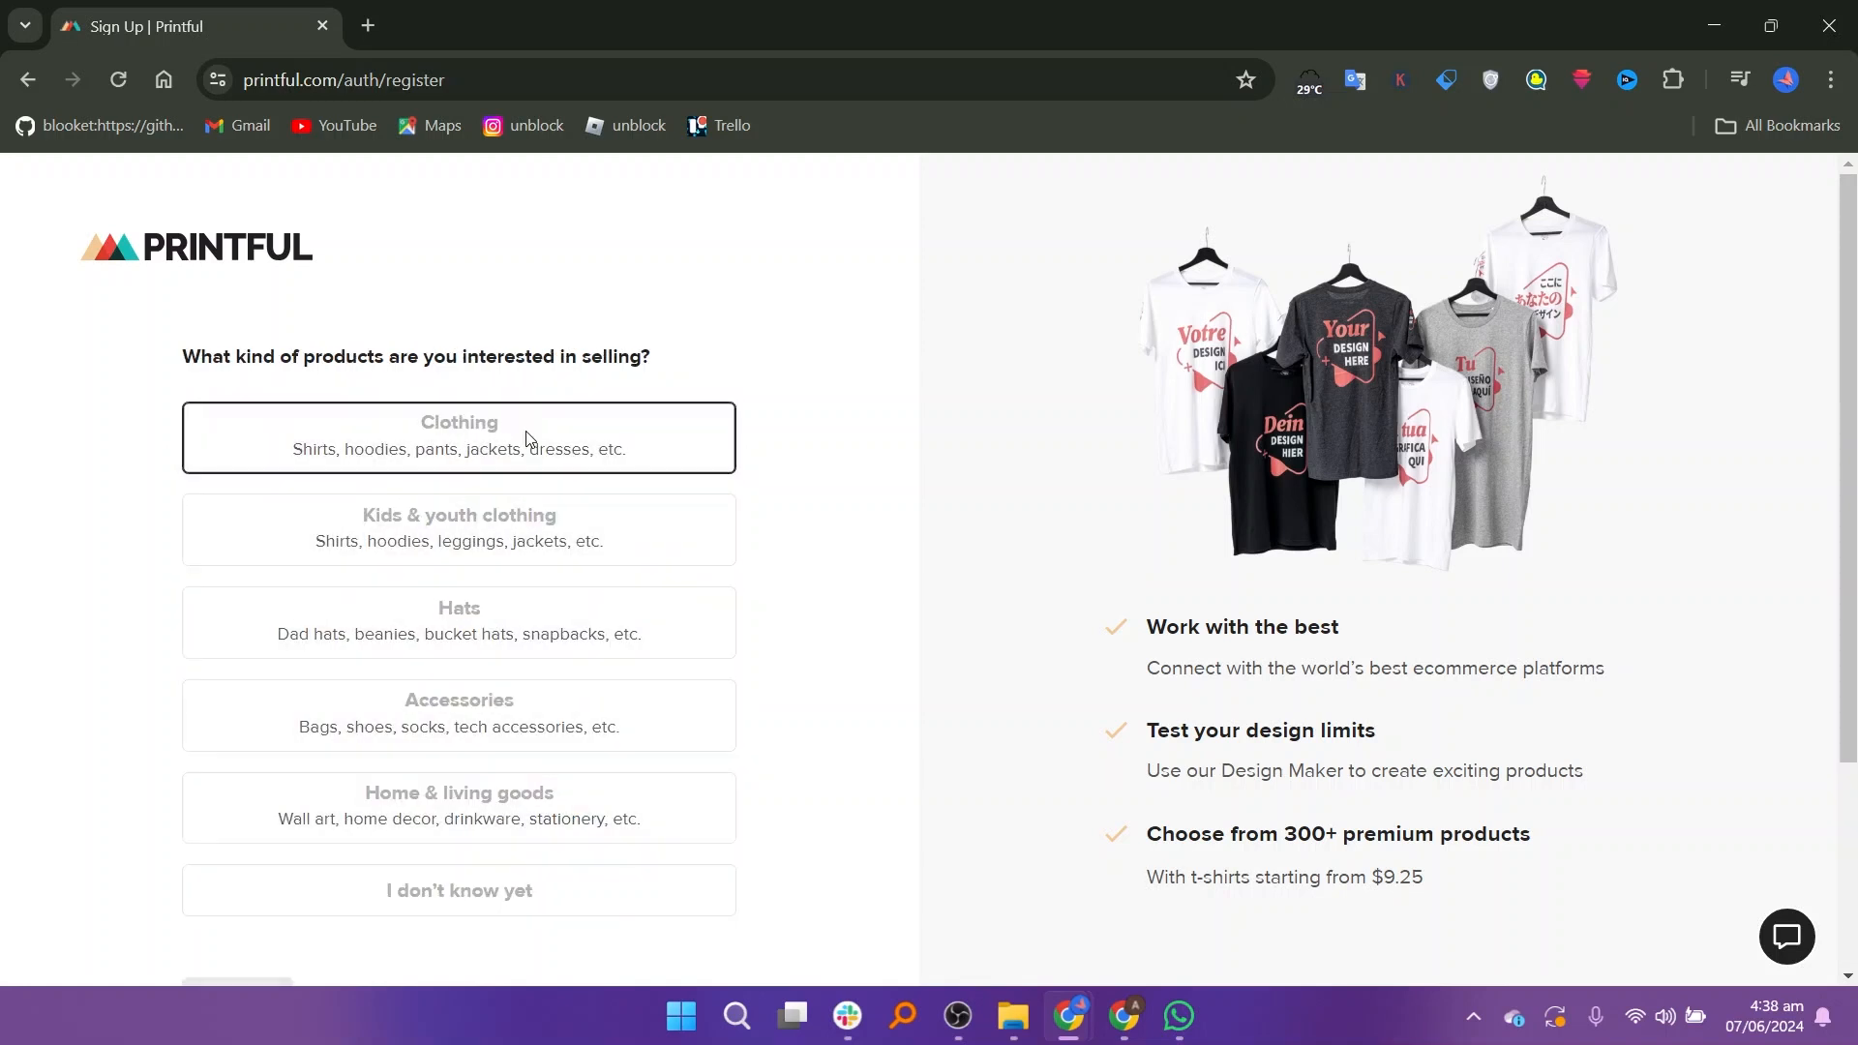
pyautogui.click(458, 435)
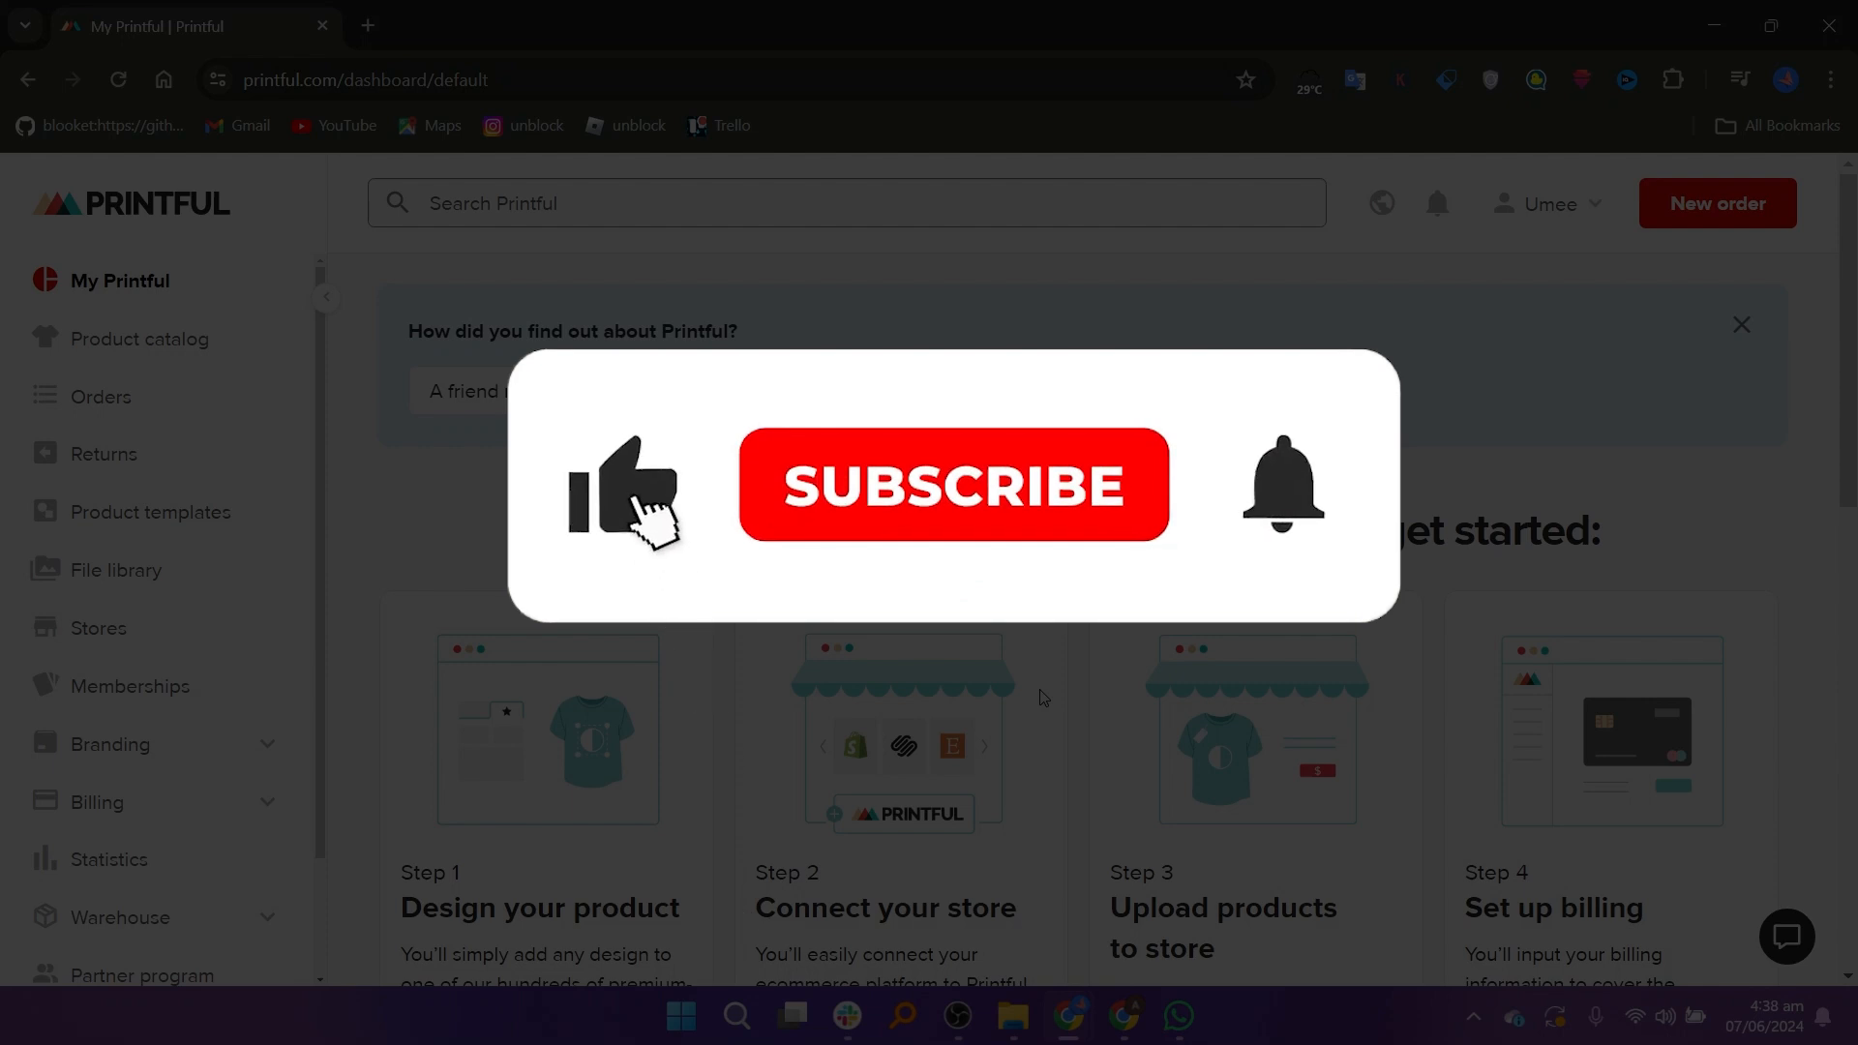
# Land on the My Printful dashboard with its four getting-started steps
pyautogui.click(952, 486)
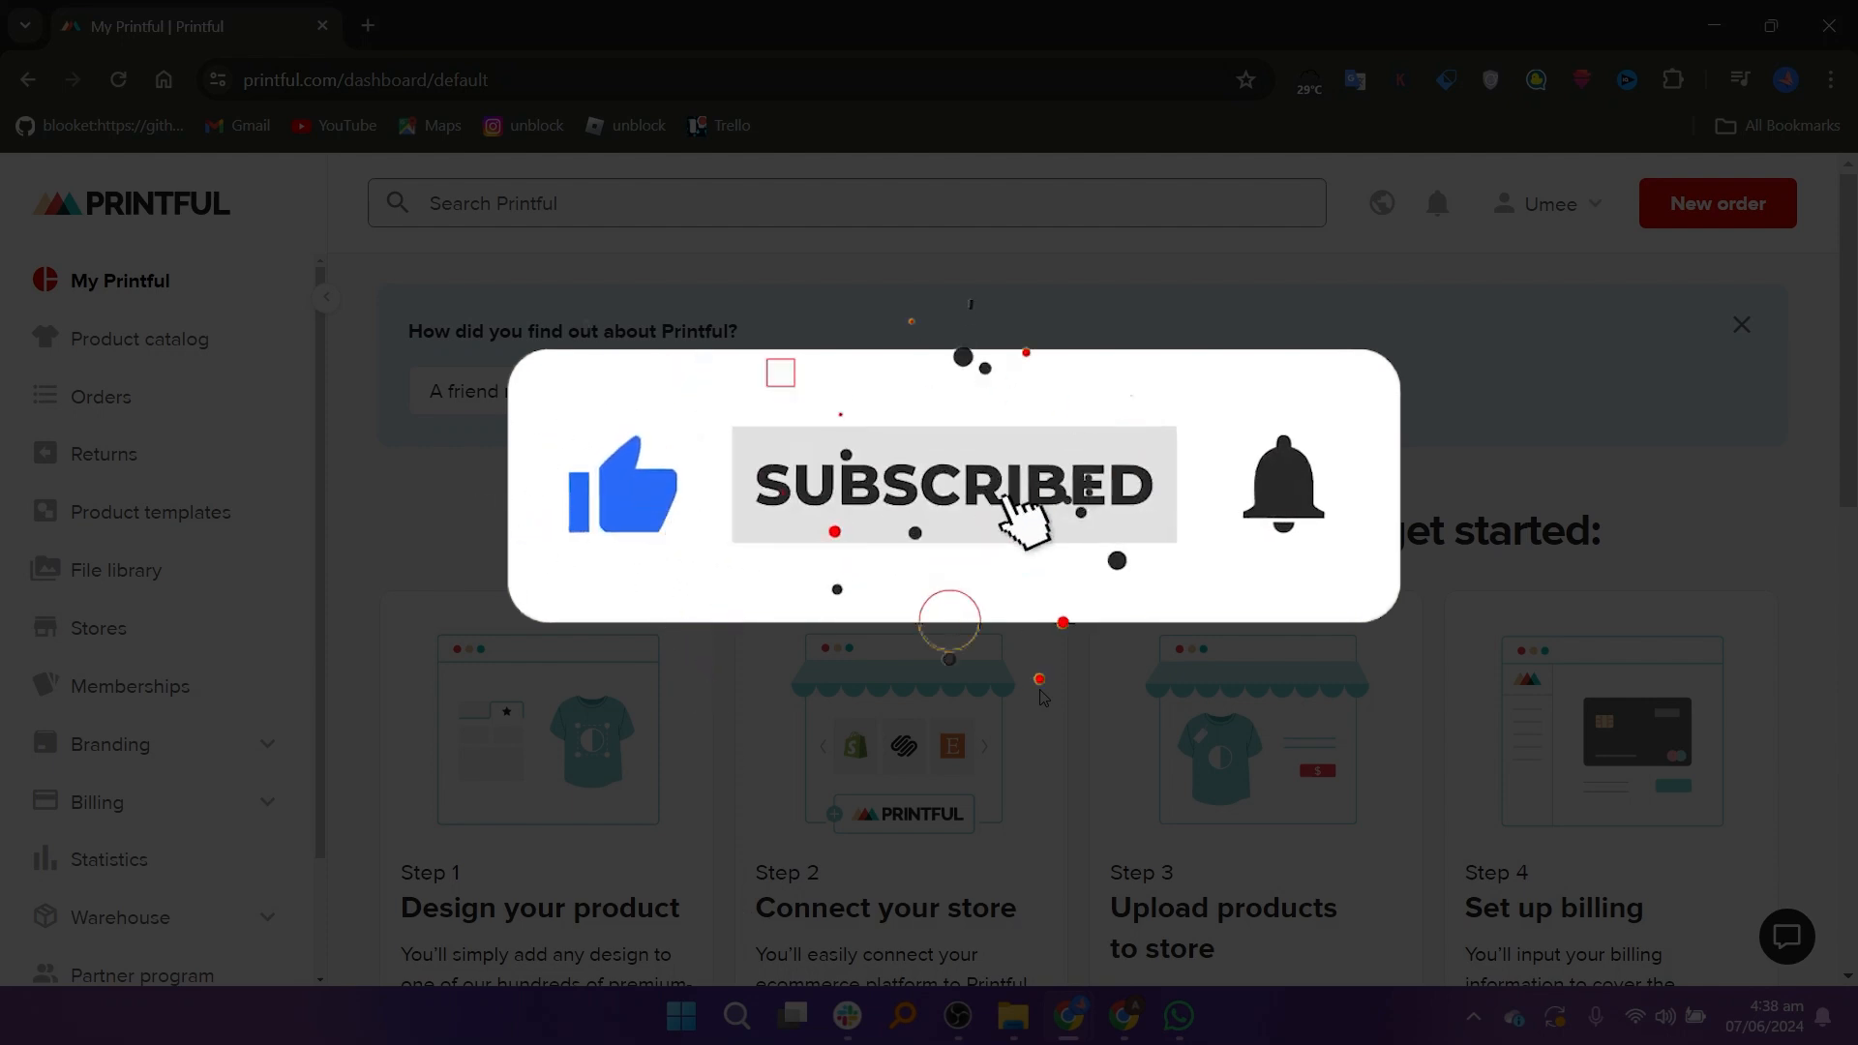